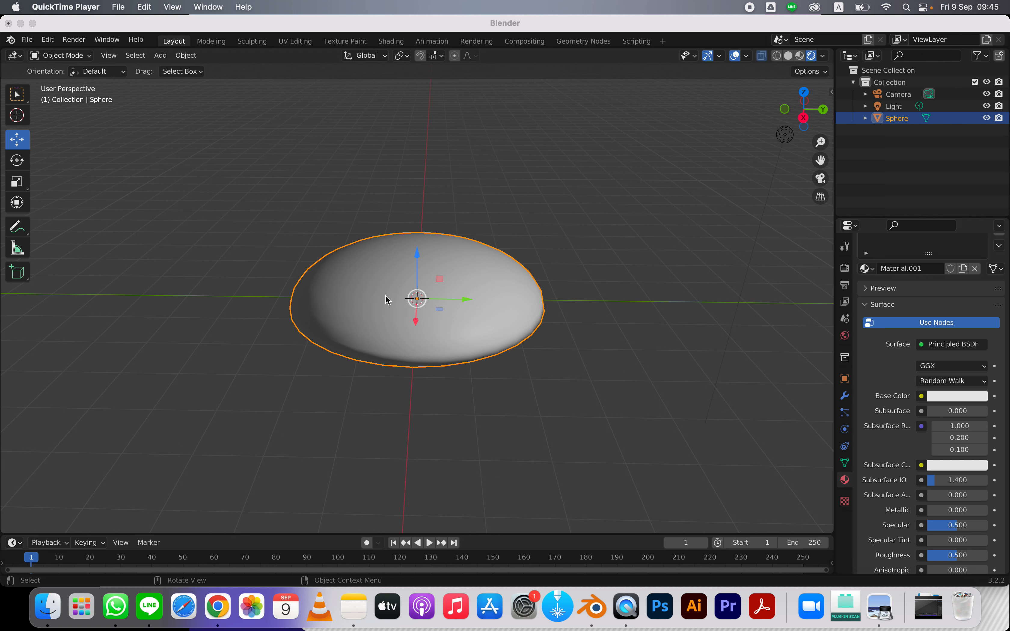
pyautogui.moveTo(908, 353)
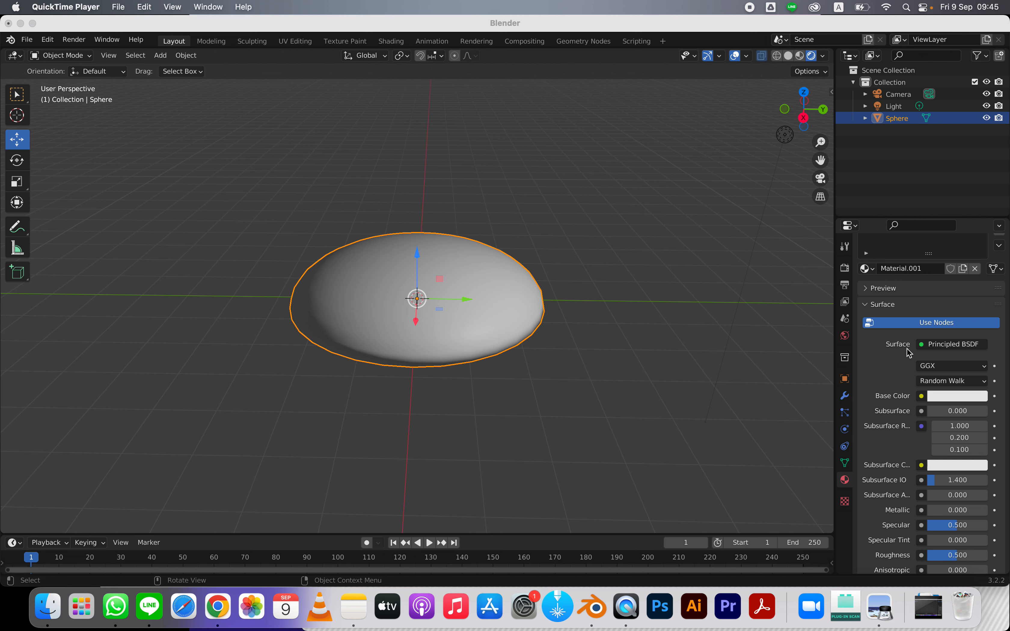
pyautogui.moveTo(902, 240)
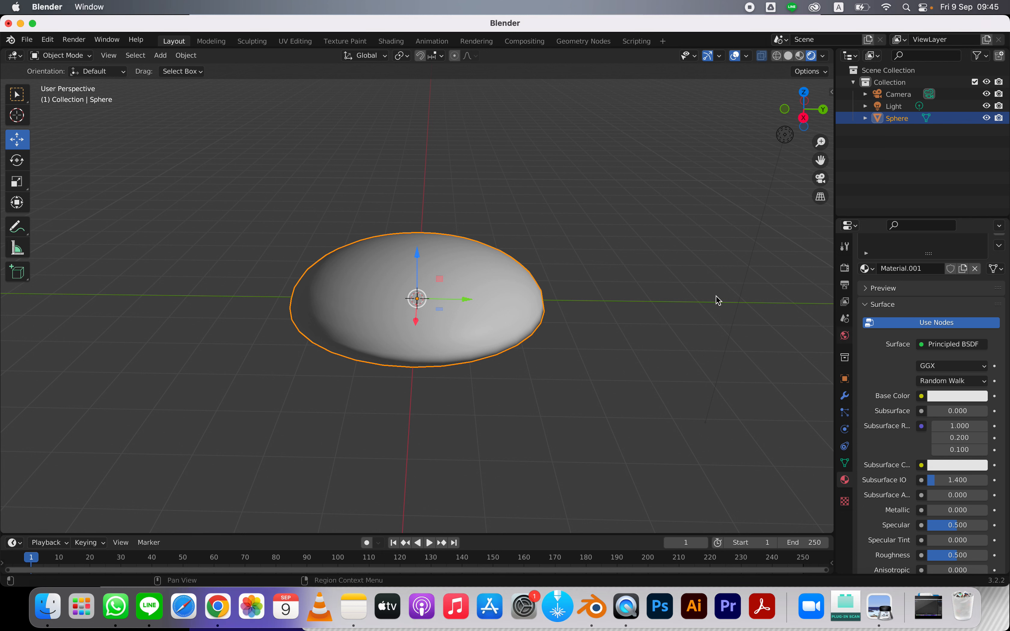
# In the Shading layout, add a Bump node and wire its Normal into the Principled BSDF Normal
pyautogui.click(390, 41)
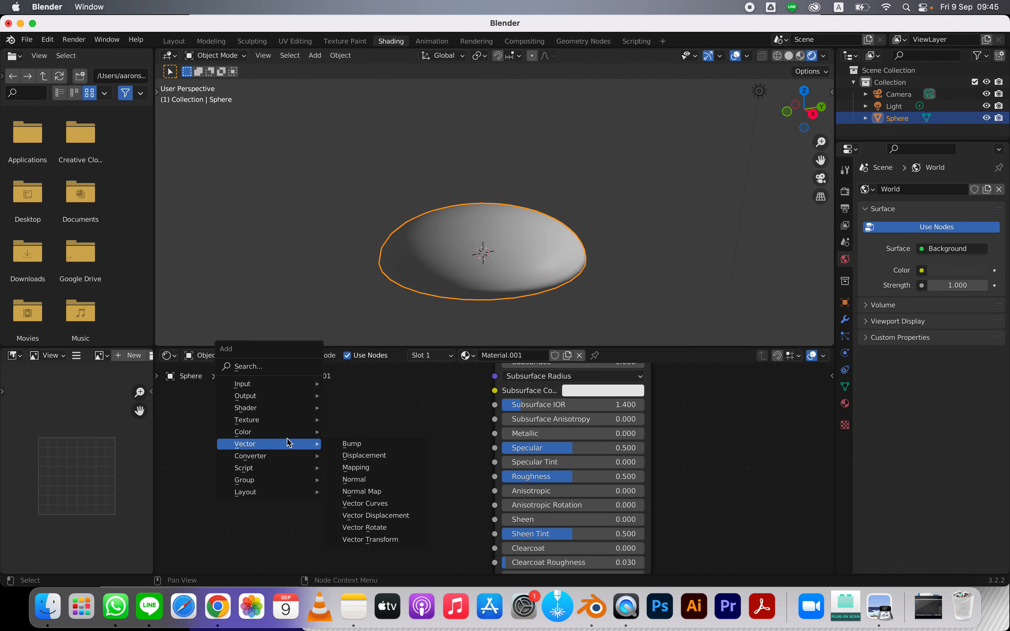
pyautogui.click(351, 444)
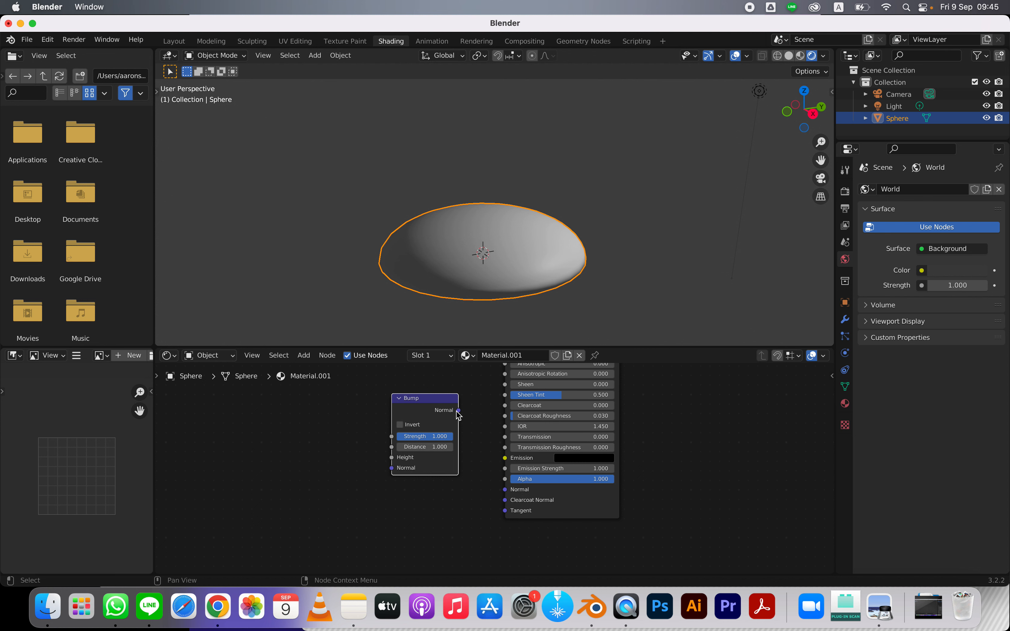
pyautogui.moveTo(457, 413); pyautogui.dragTo(505, 491)
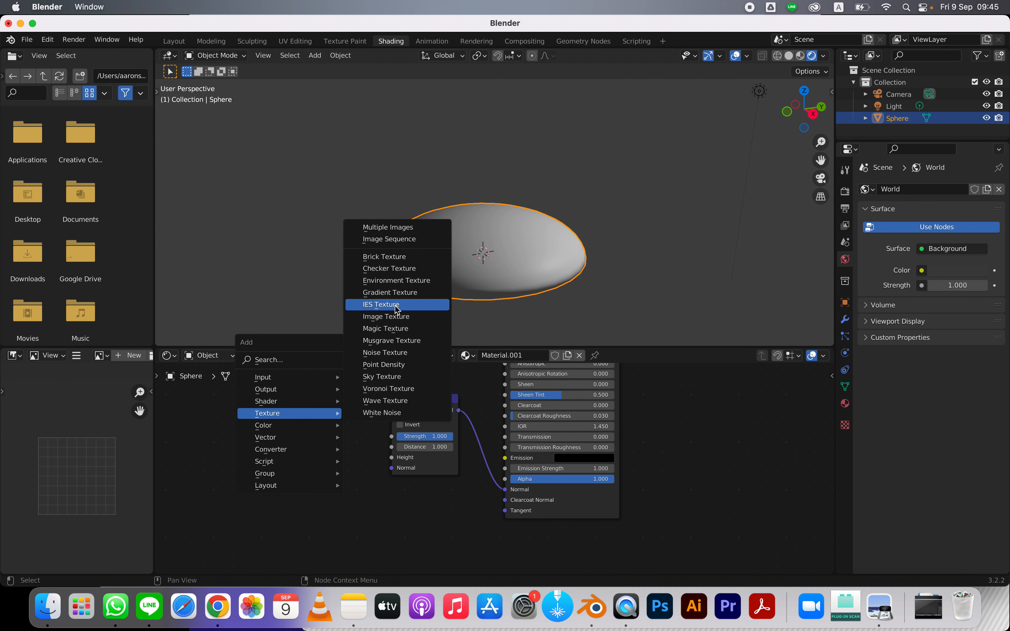
pyautogui.moveTo(385, 352)
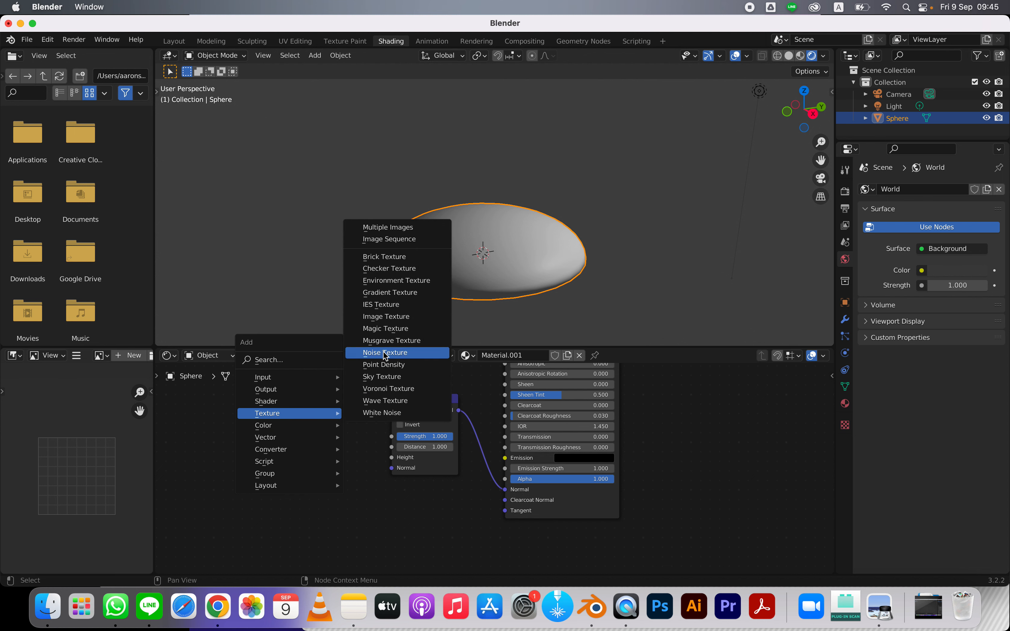
# Add a Noise Texture and wire its Color into the Bump Height
pyautogui.click(385, 352)
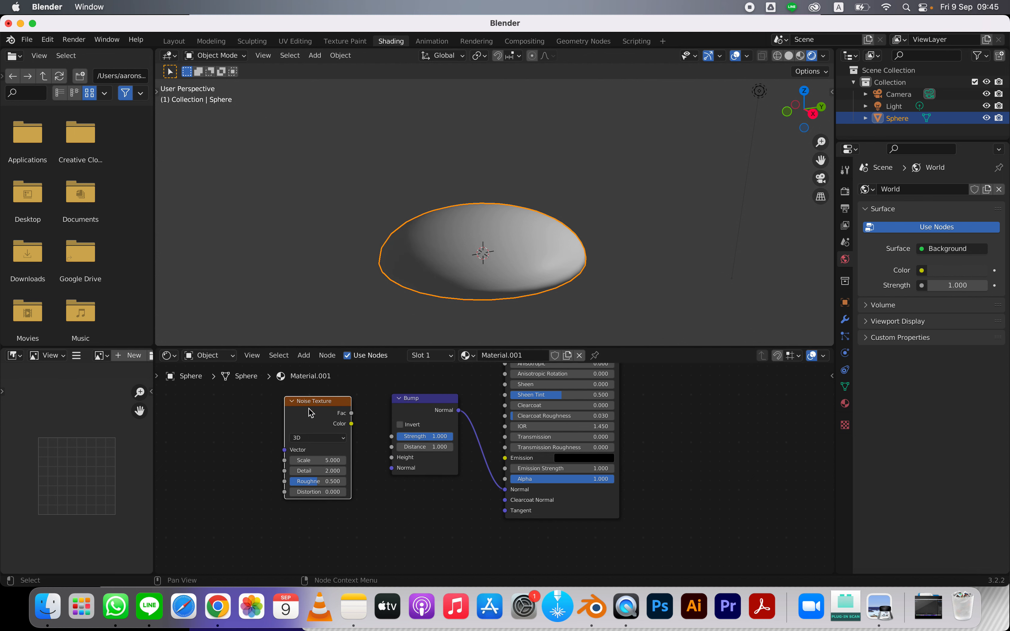
pyautogui.moveTo(353, 424); pyautogui.dragTo(383, 448)
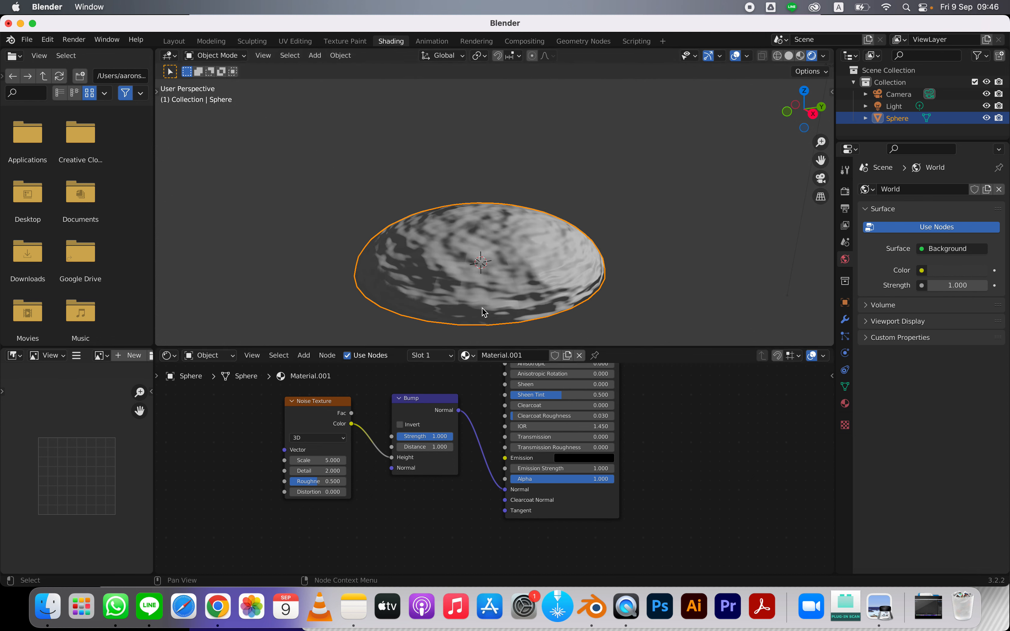
pyautogui.moveTo(431, 327)
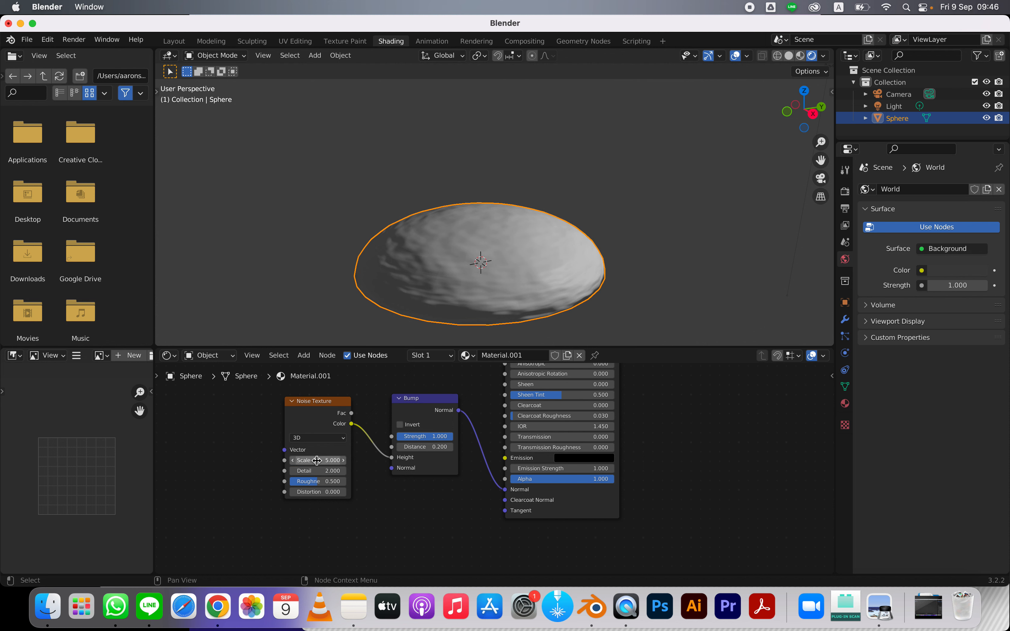
# Raise the noise Scale to about 30 and set the bump Distance to 0.1
pyautogui.moveTo(303, 460); pyautogui.dragTo(329, 460)
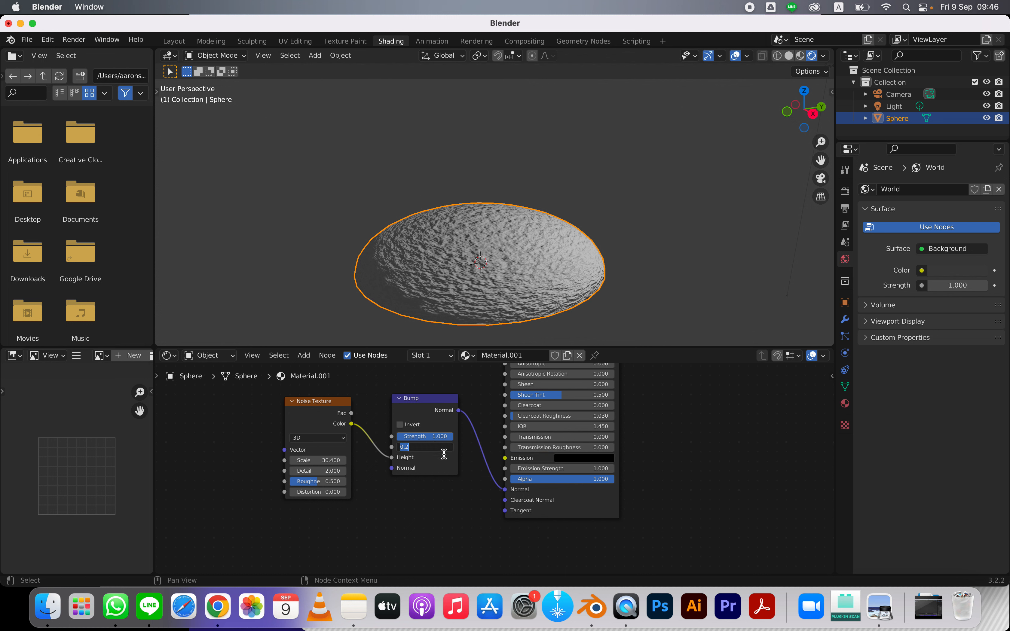
pyautogui.write('1')
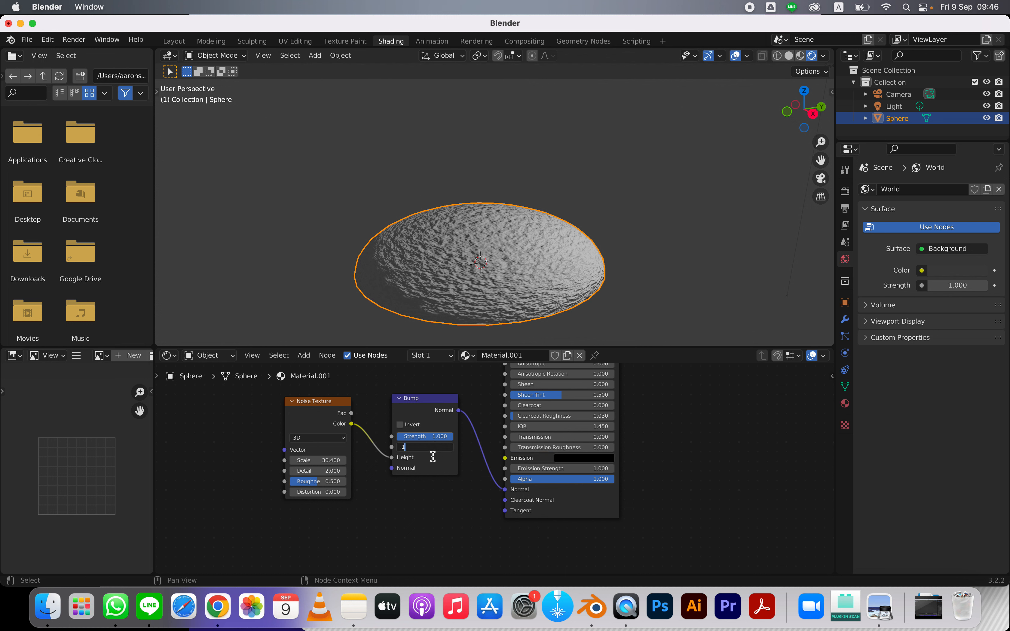
pyautogui.write('0.1')
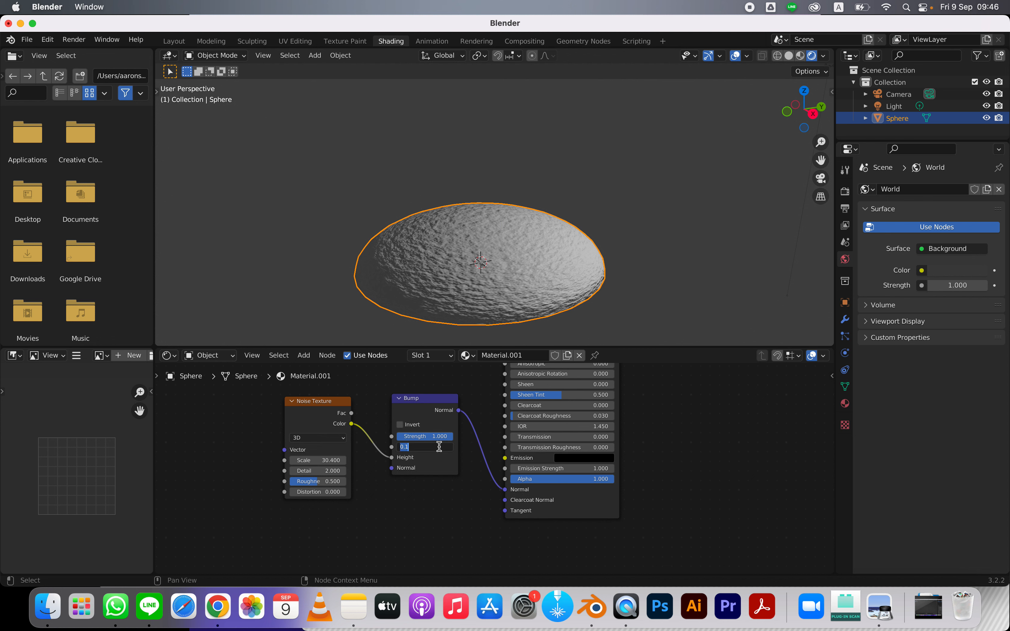
pyautogui.write('0.050')
pyautogui.press('Return')
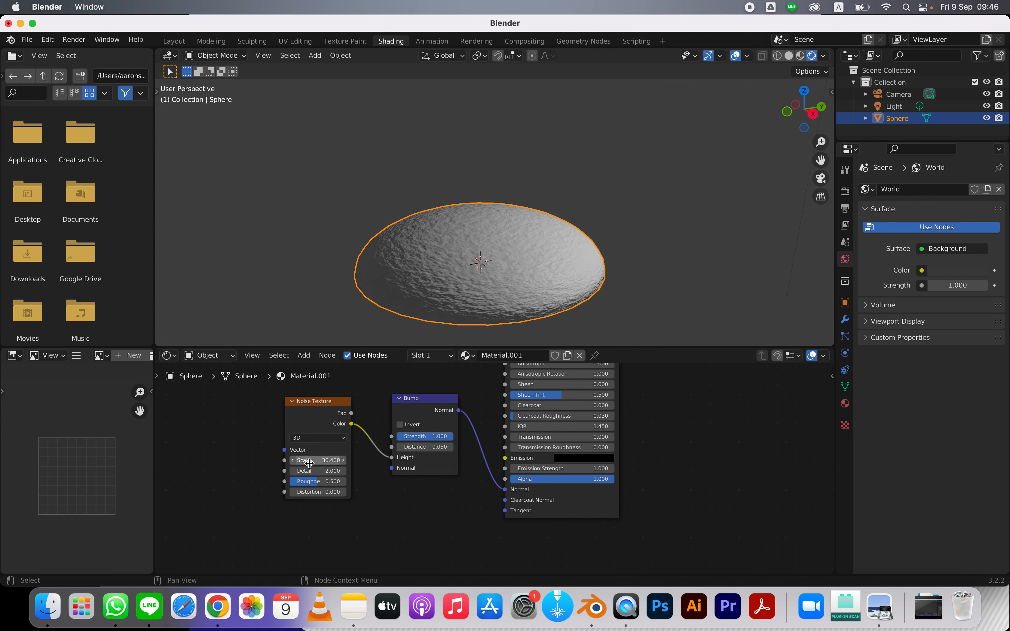
# Lower the noise Scale to about 25.4 and the bump Distance to 0.02
pyautogui.moveTo(316, 460); pyautogui.dragTo(309, 460)
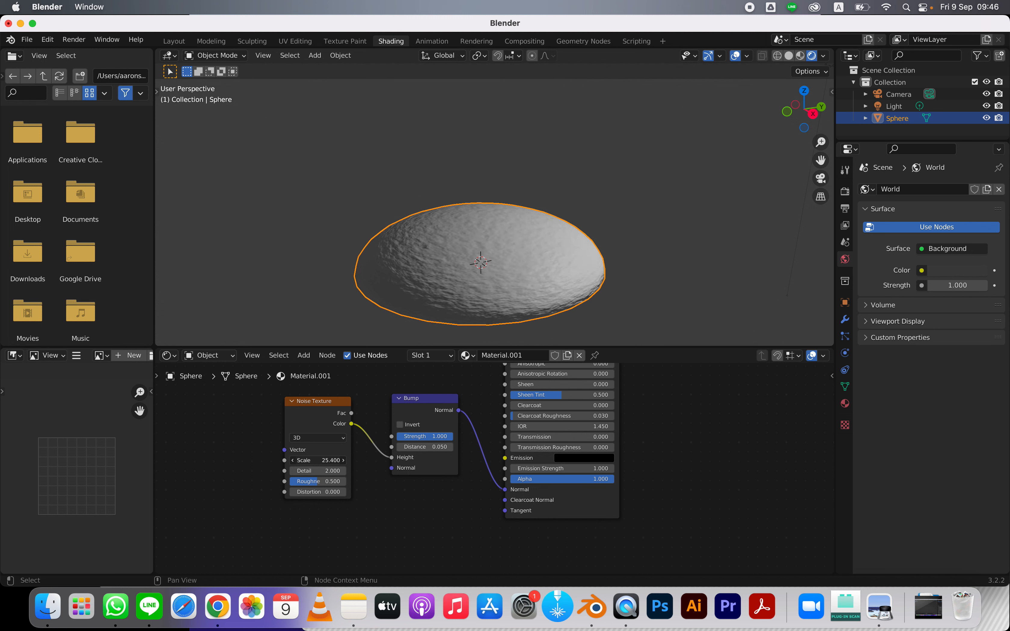
pyautogui.doubleClick(416, 446)
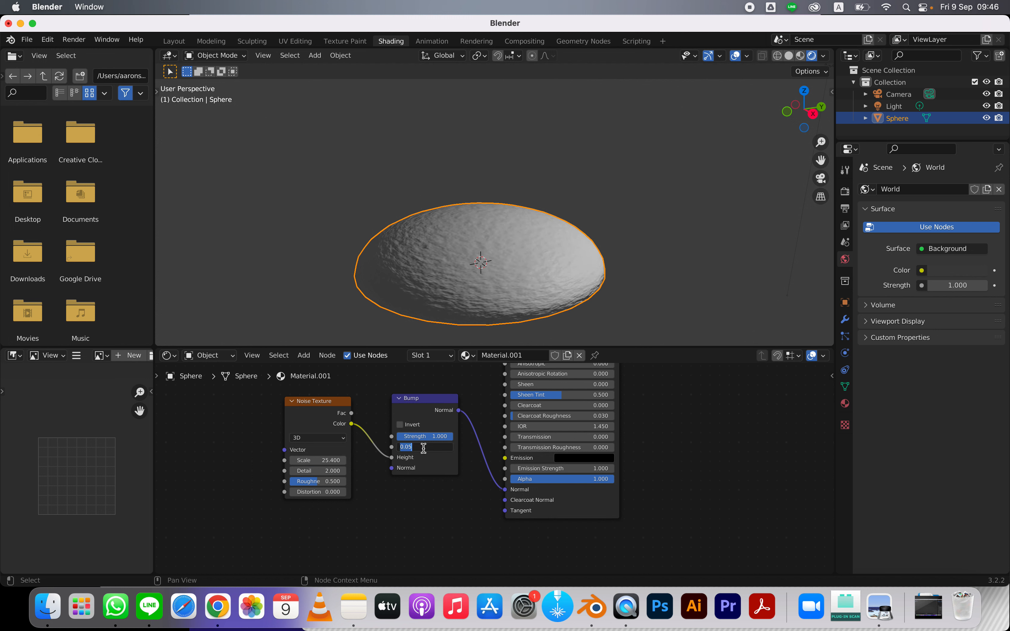
pyautogui.write('.020')
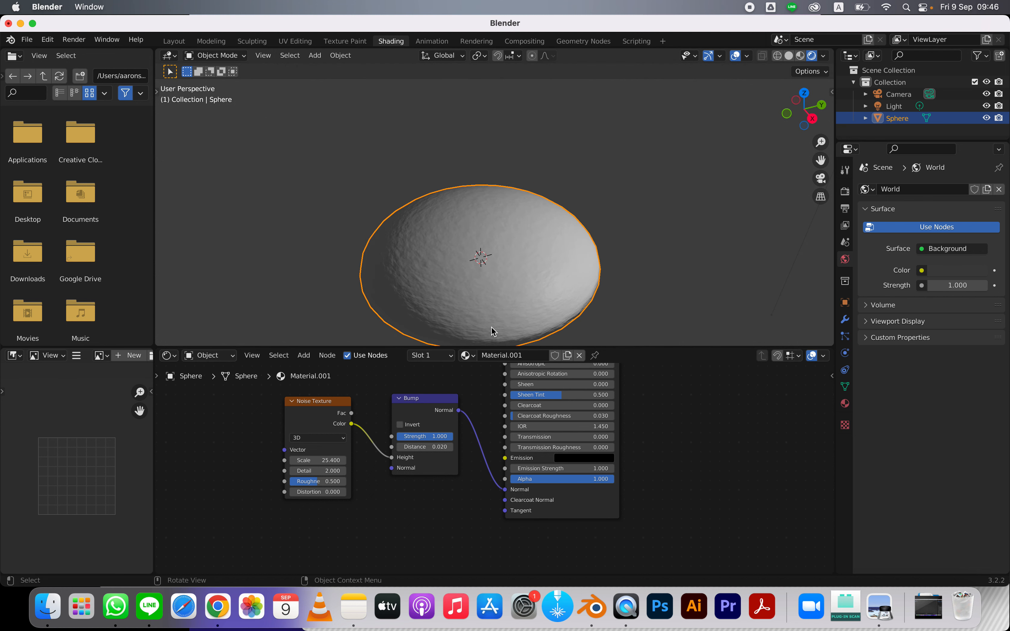
pyautogui.doubleClick(424, 448)
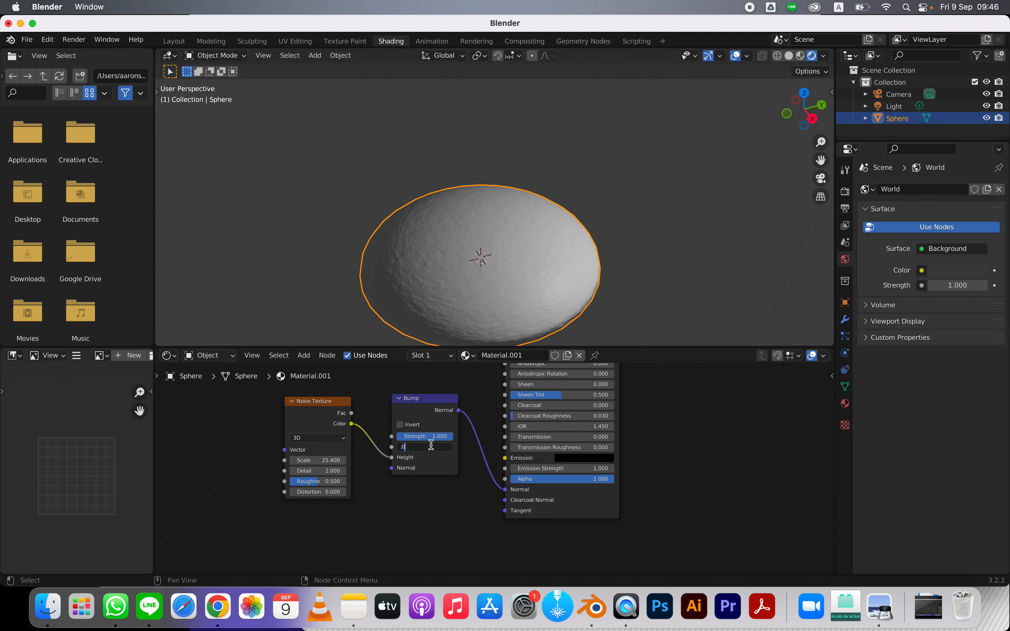